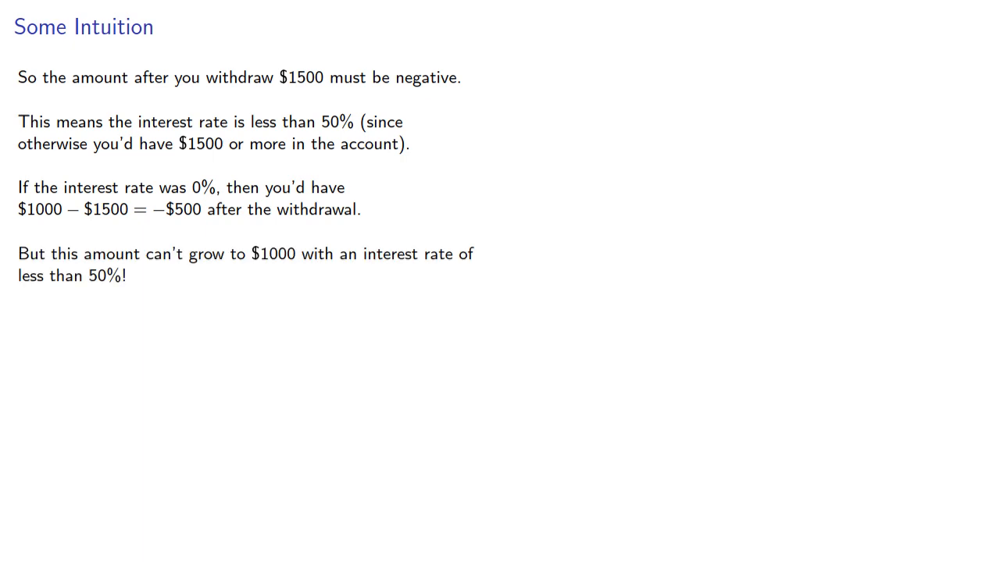
# - Reveal the example's equation of value, 0 = 1000x² − 2500x + 1000, on the slide
pyautogui.moveTo(96, 122); pyautogui.dragTo(363, 122)
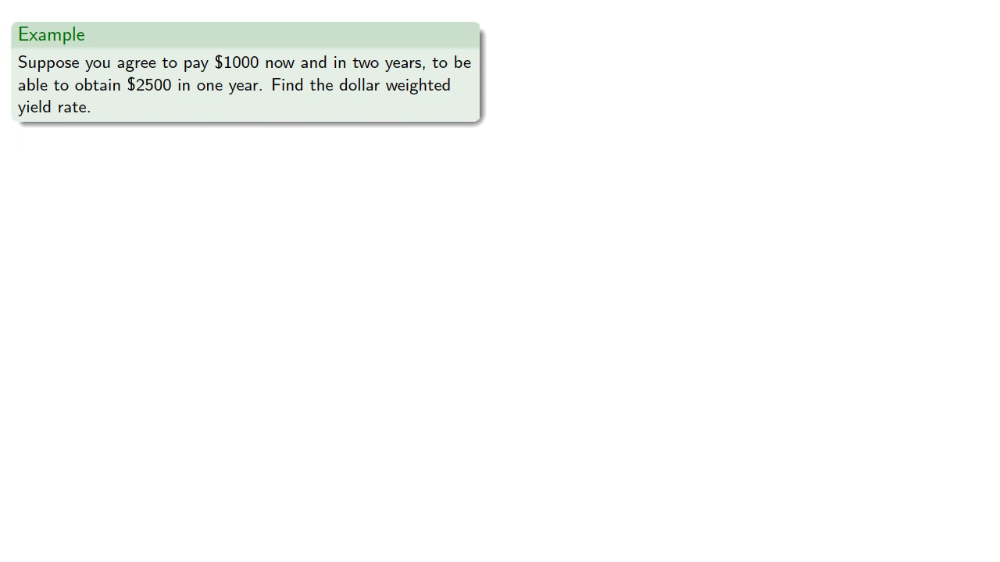
pyautogui.press('Right')
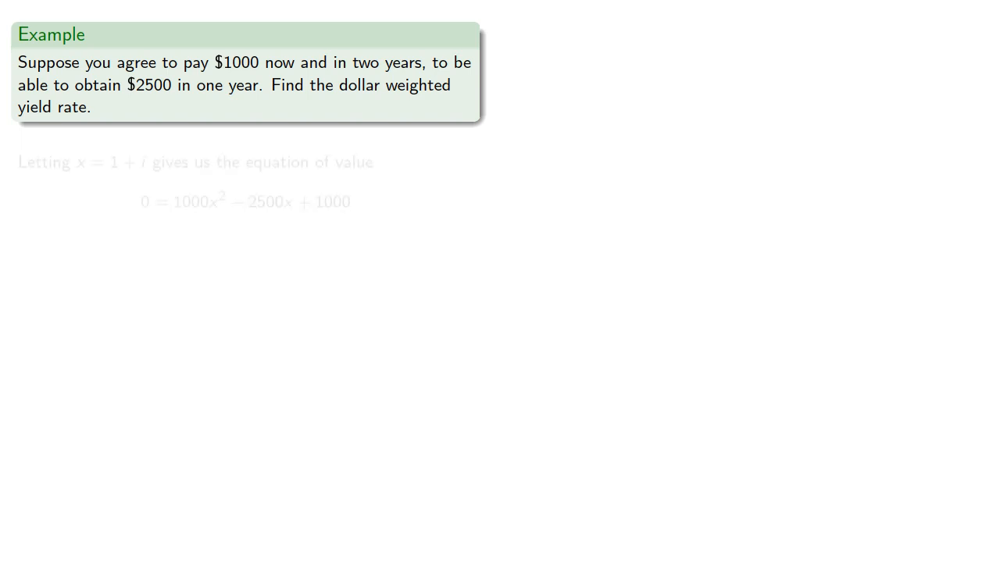